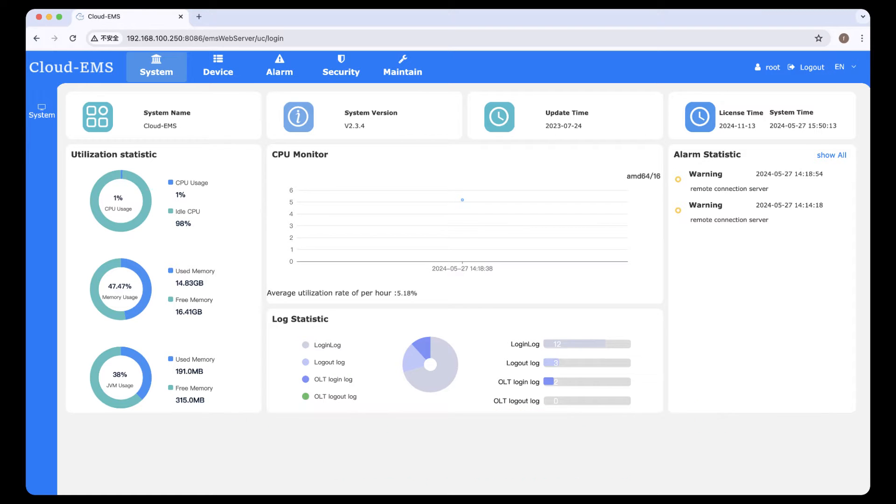
Sign in to the Cloud-EMS console as root and reach the system overview dashboard.
click(811, 68)
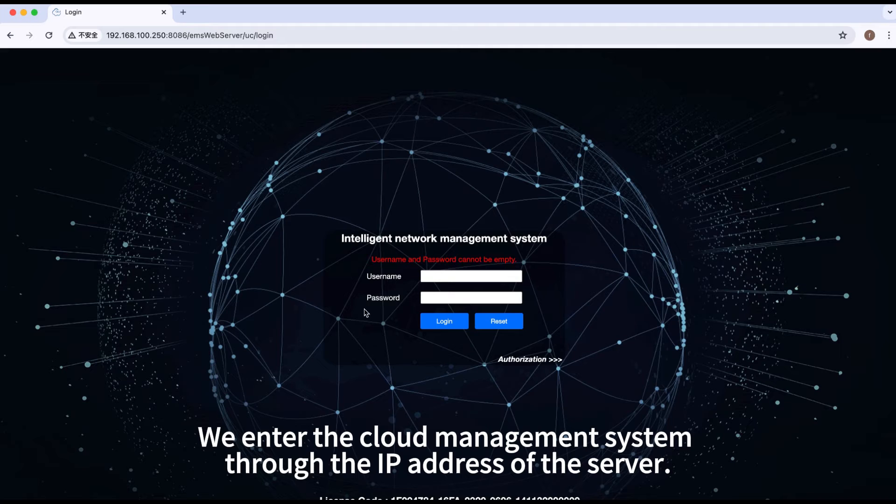
click(189, 34)
text(root)
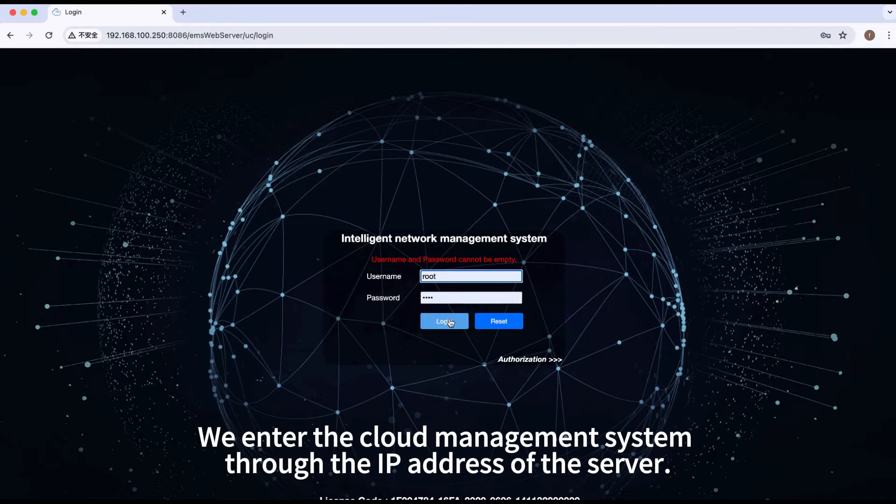
click(444, 320)
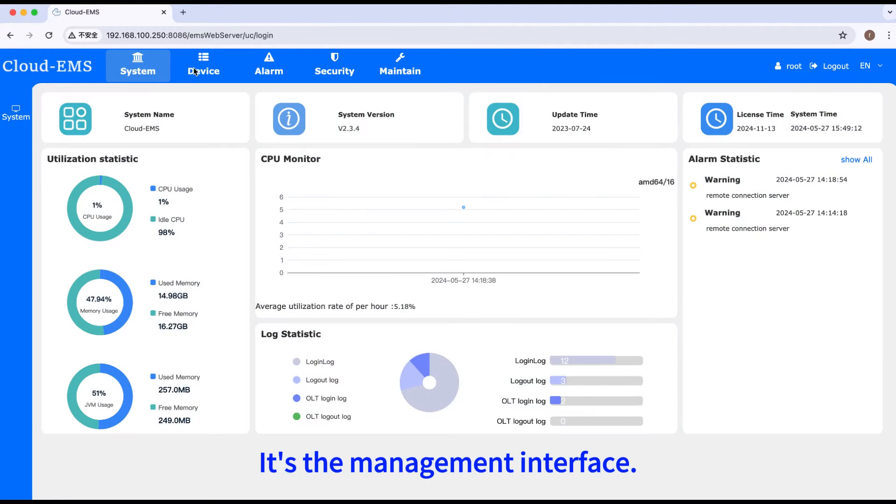
Review the active alarms, user management and backup pages.
click(269, 64)
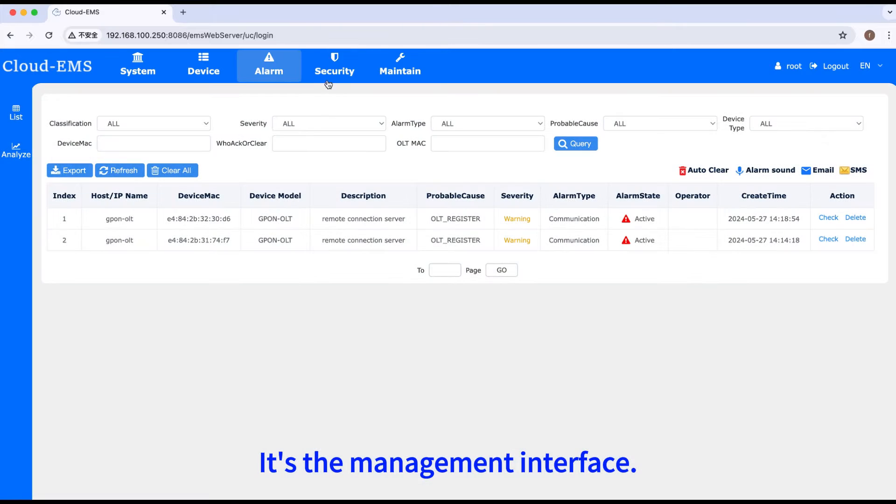
click(334, 65)
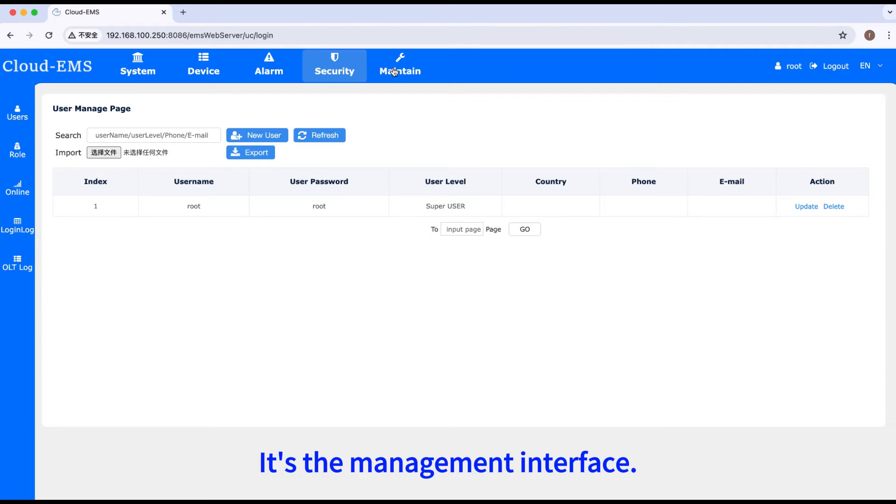
click(399, 64)
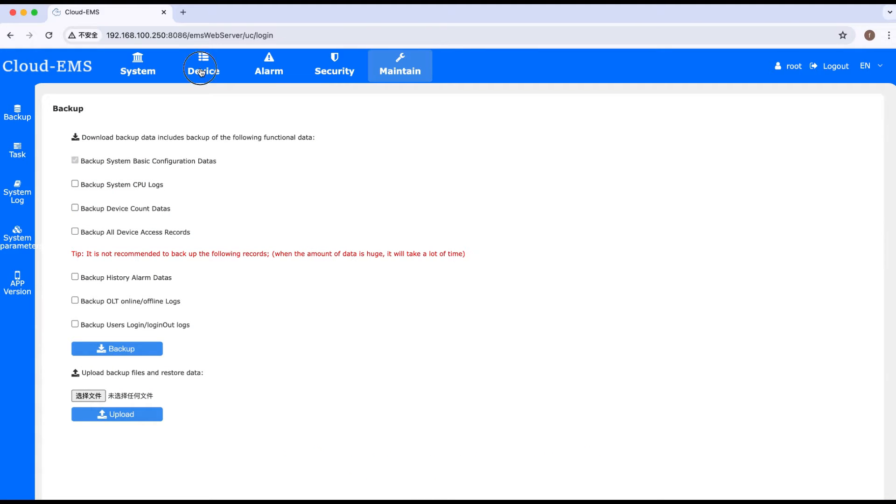
Show the managed OLT device list and enter OLT1's management page.
click(203, 64)
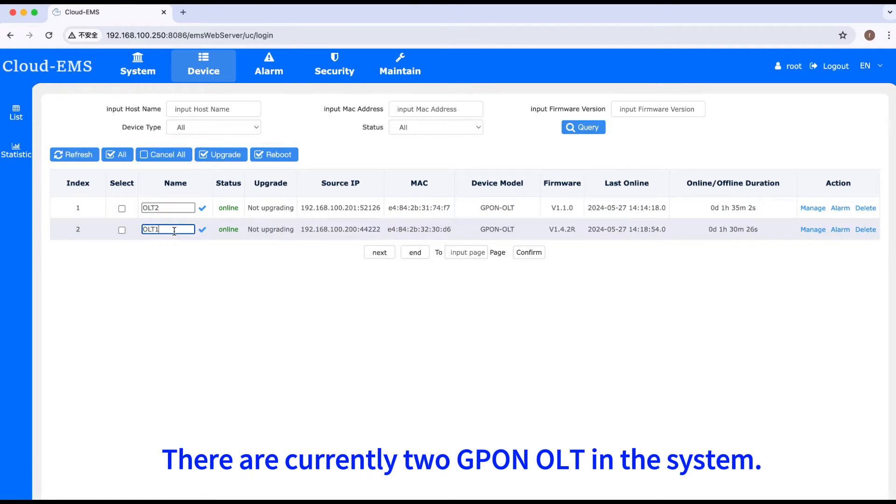
click(812, 229)
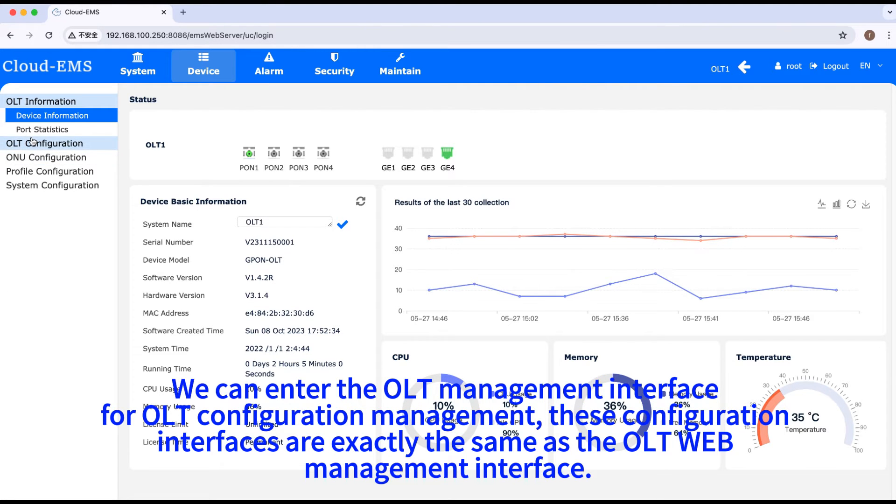
View OLT1's VLAN, uplink port, ONU auth list, ONU auto-find and firmware upgrade pages.
click(44, 143)
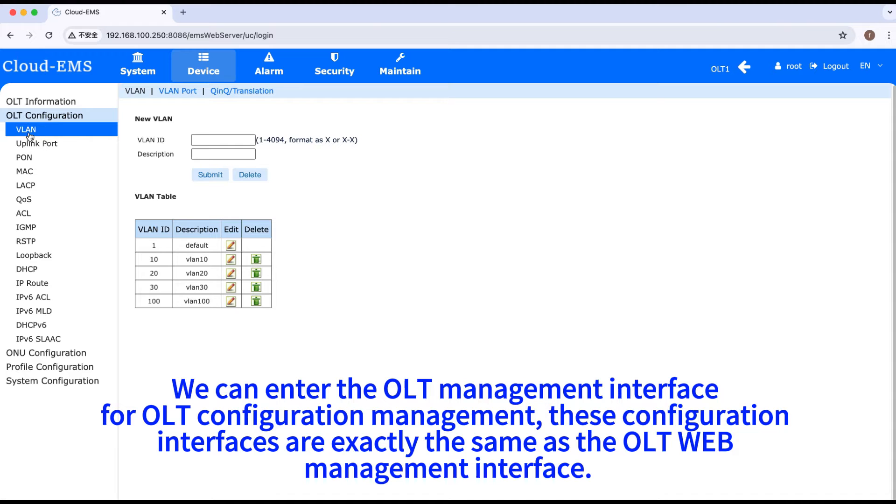
click(37, 143)
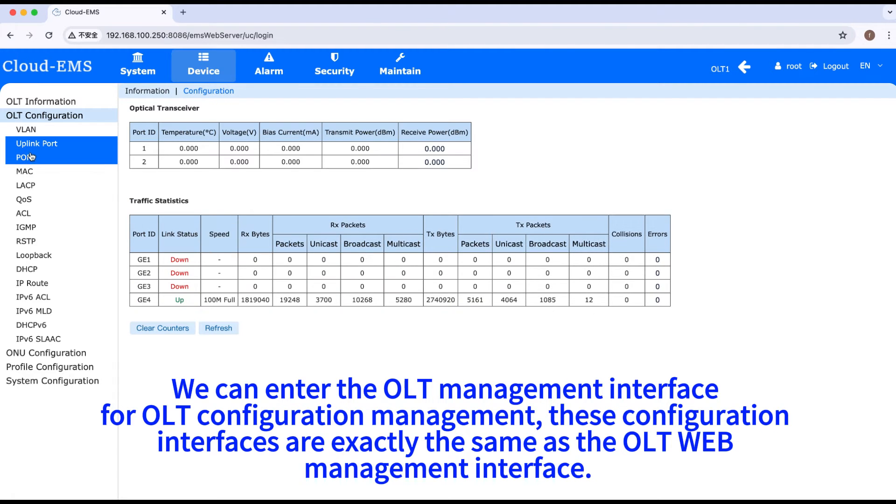
click(24, 171)
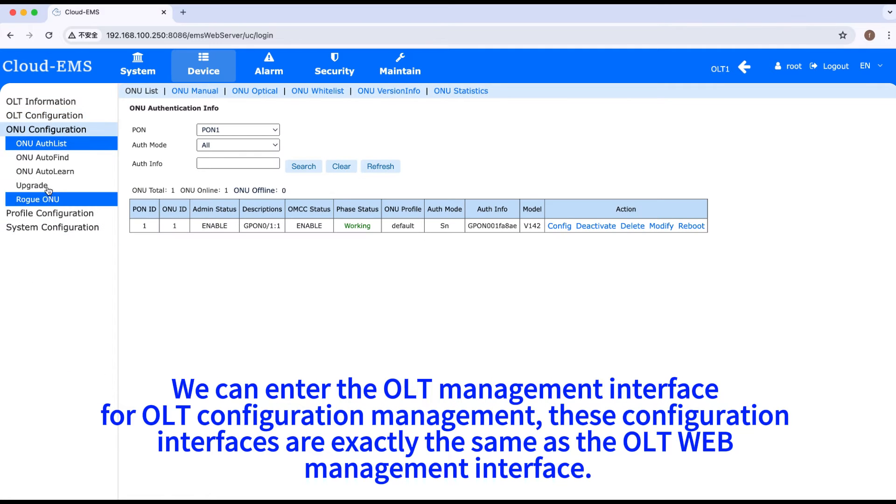
click(42, 157)
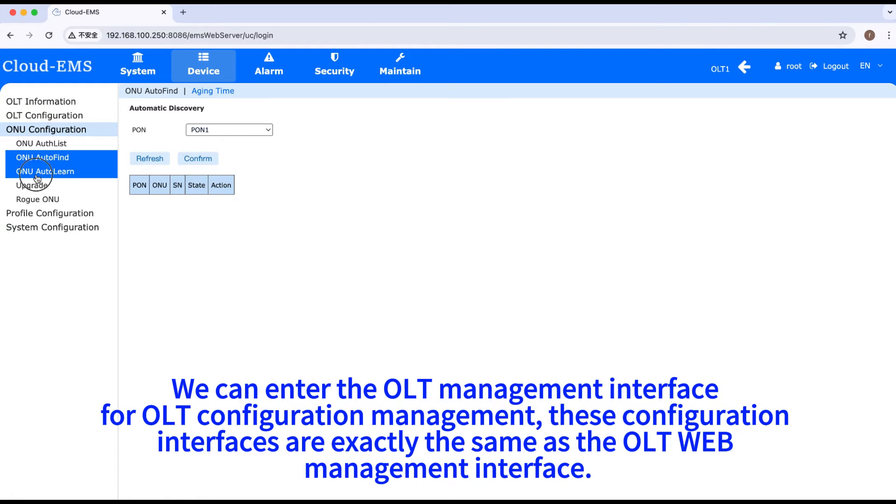
click(31, 185)
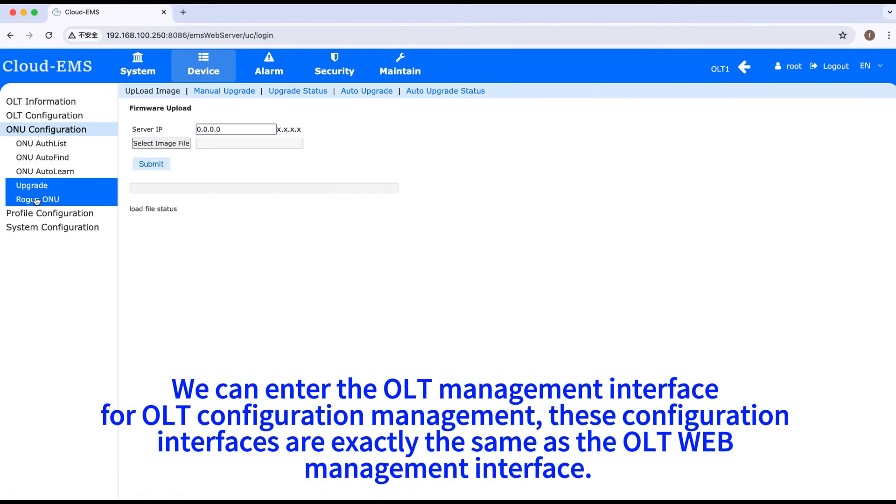
View OLT1's ONU, traffic and service profiles and syslog settings, returning to the ONU auth list.
click(50, 144)
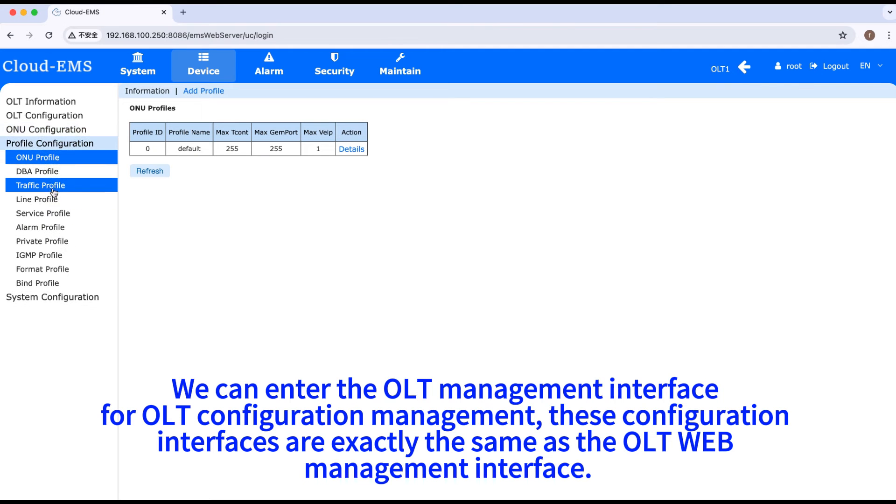
click(40, 185)
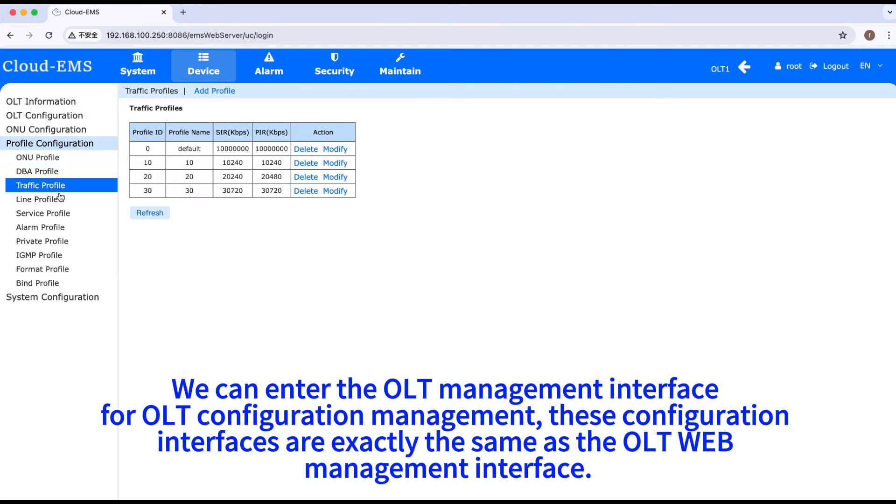
click(43, 213)
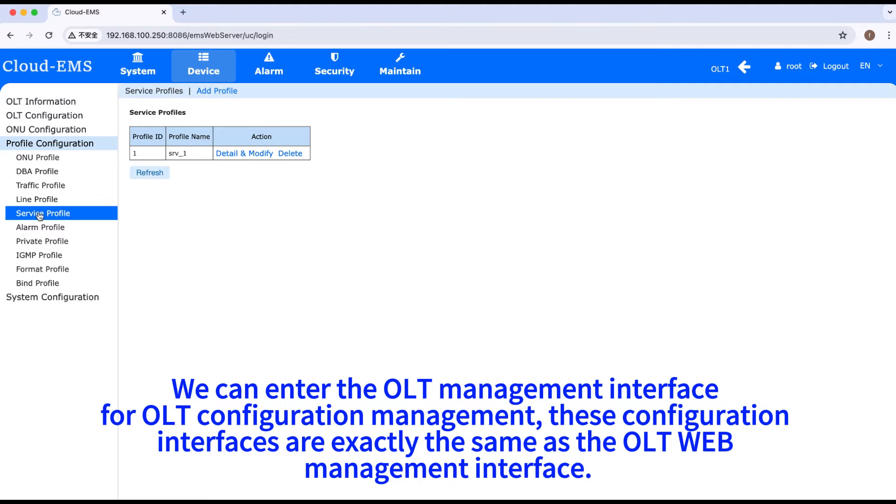
click(52, 157)
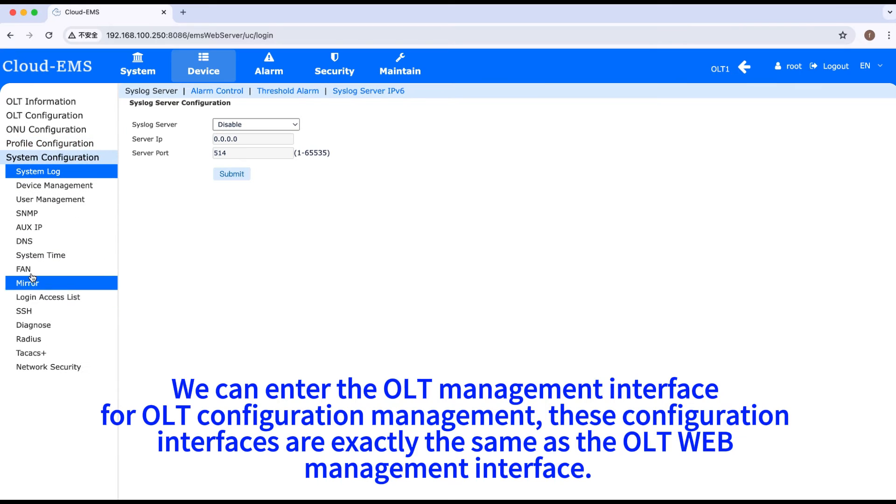
mouse_move(215, 226)
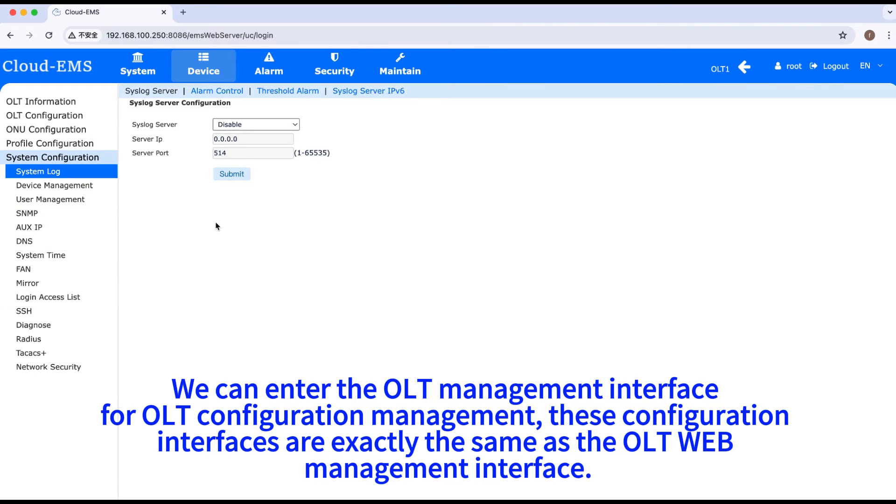
click(47, 129)
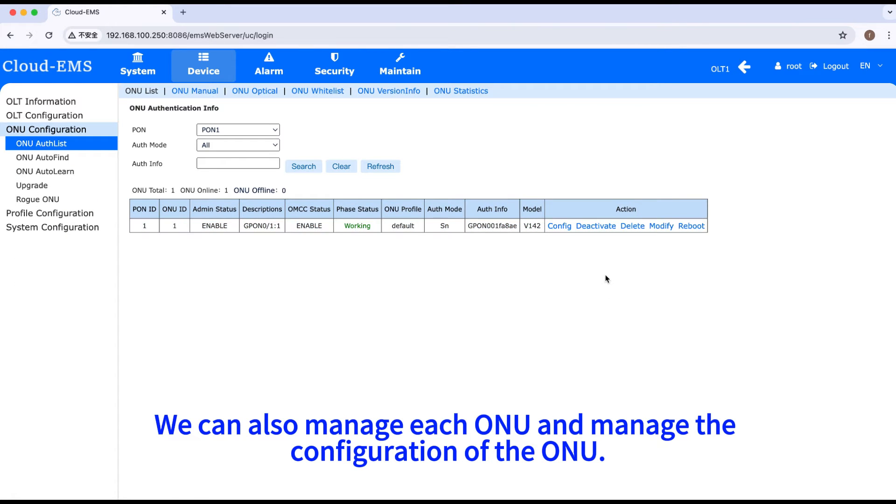
Review the PON1 ONU's detail, T-CONT, service, WiFi and misc settings pages.
click(559, 225)
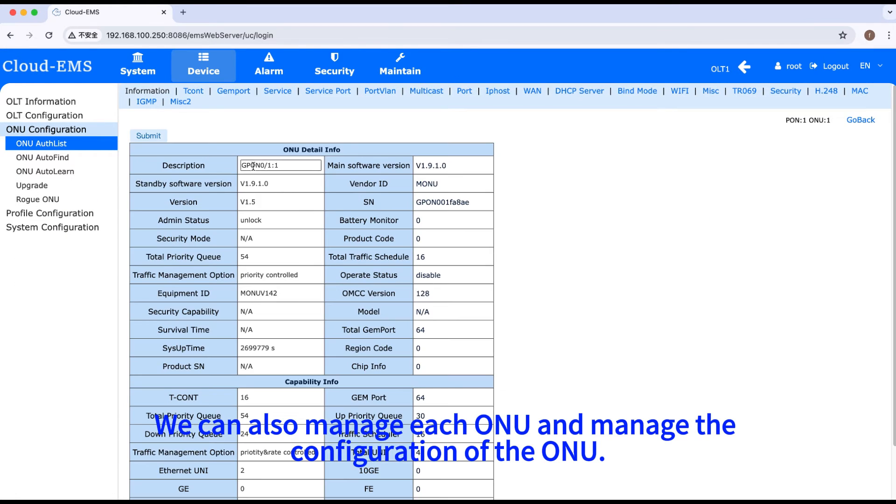
click(192, 90)
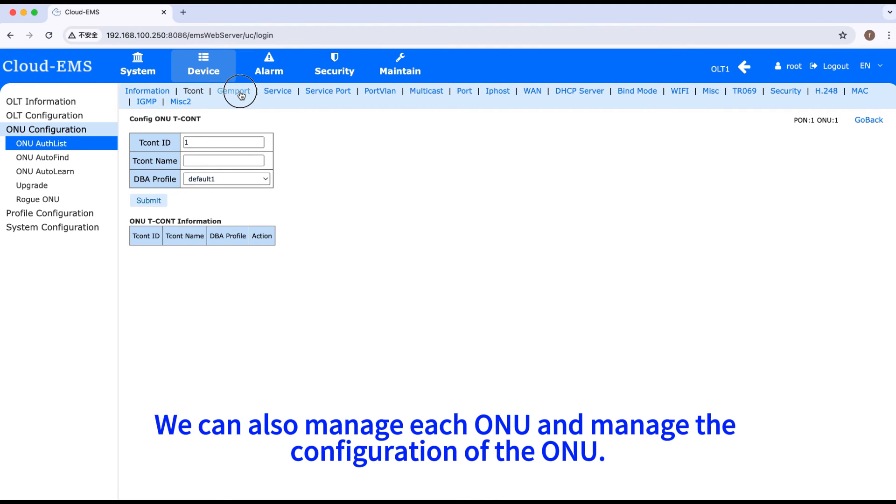
click(277, 91)
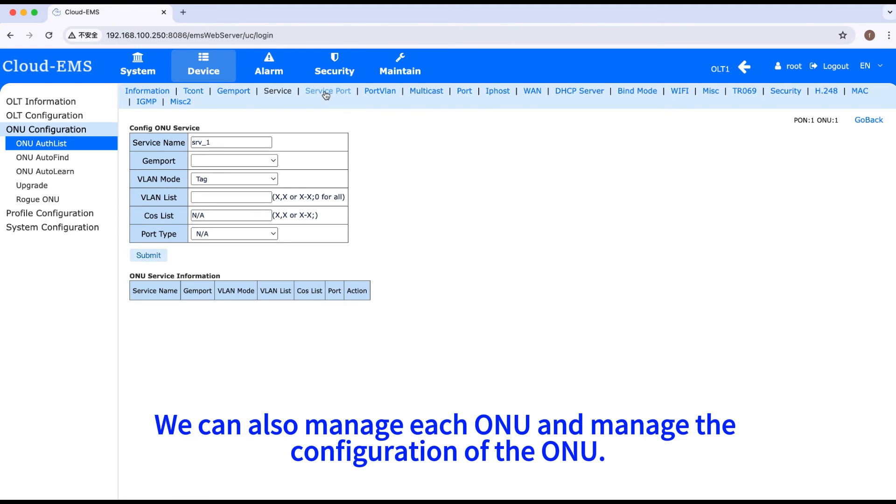
click(531, 91)
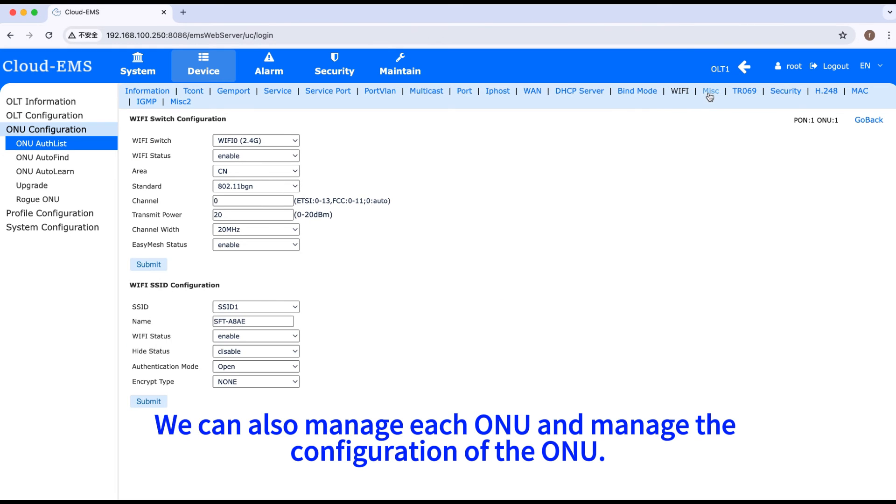
click(710, 90)
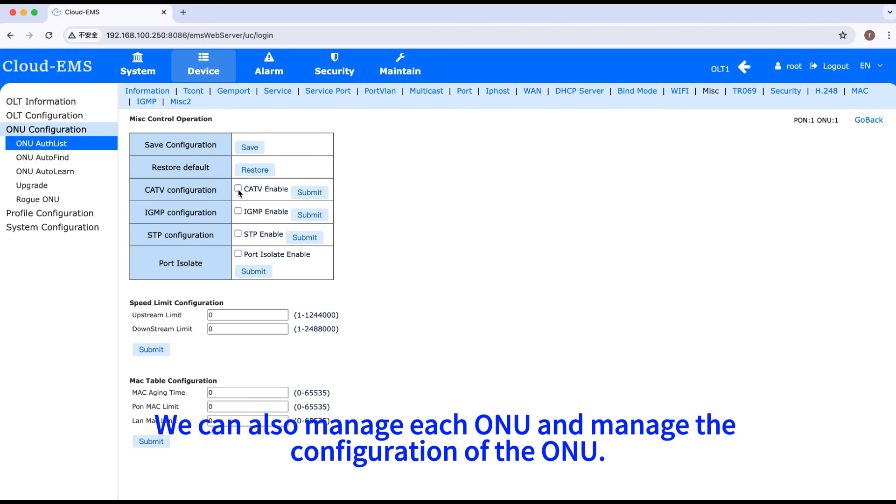
Enable CATV for the ONU and return to the System dashboard.
click(238, 189)
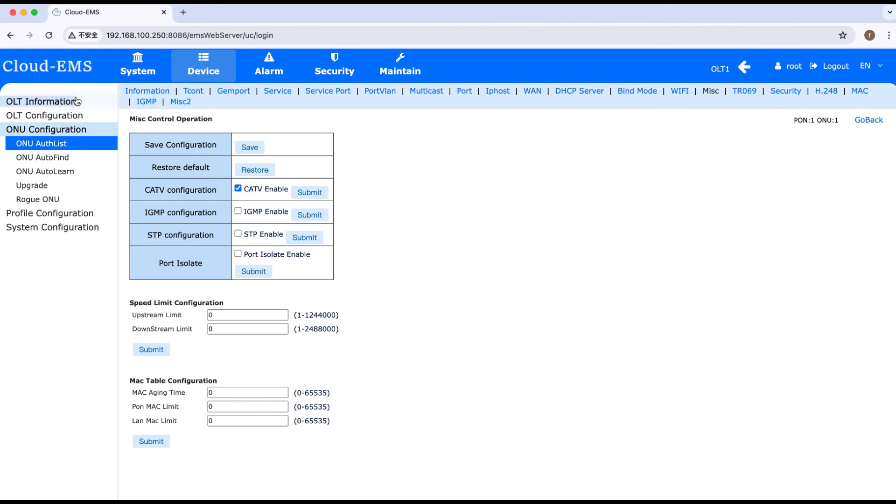
click(137, 64)
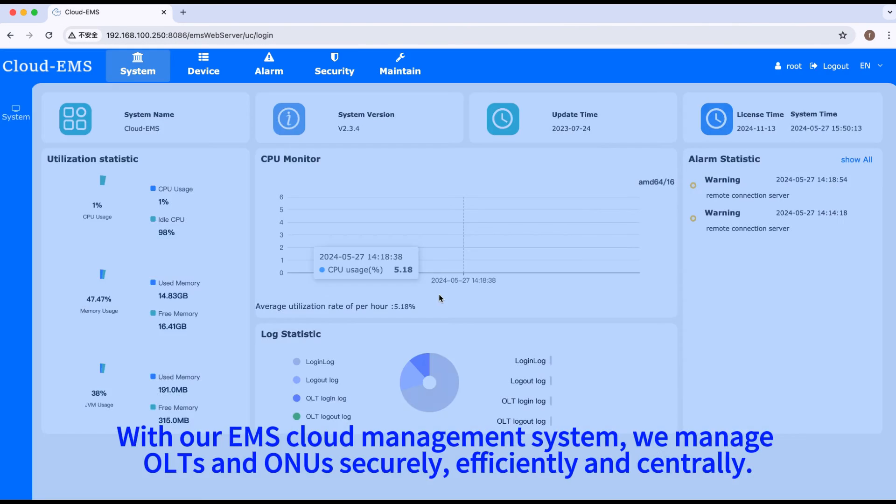